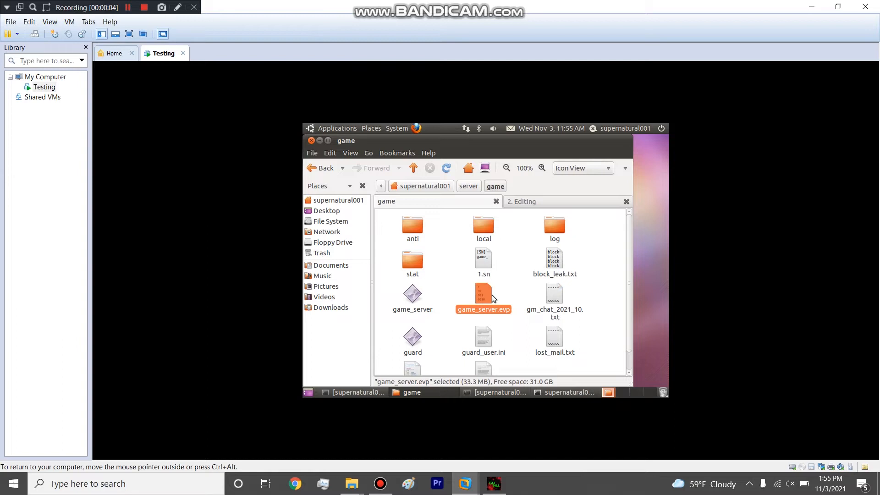
mouse_move(495, 284)
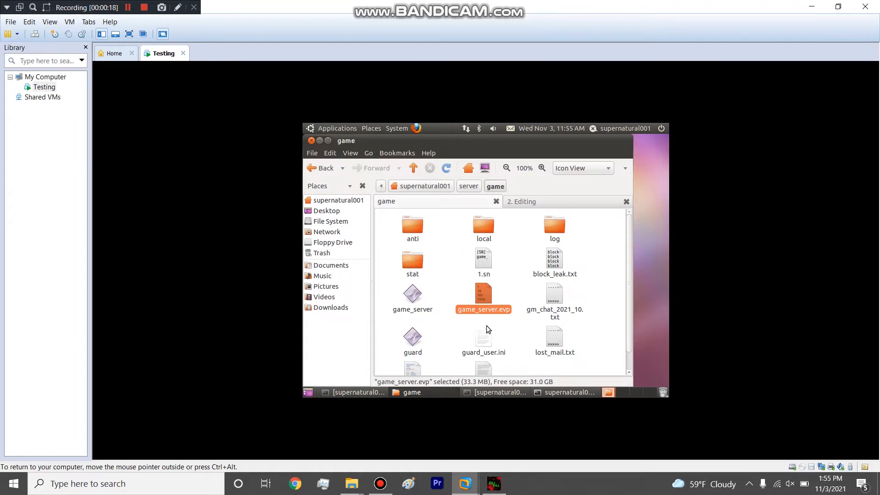
mouse_move(517, 267)
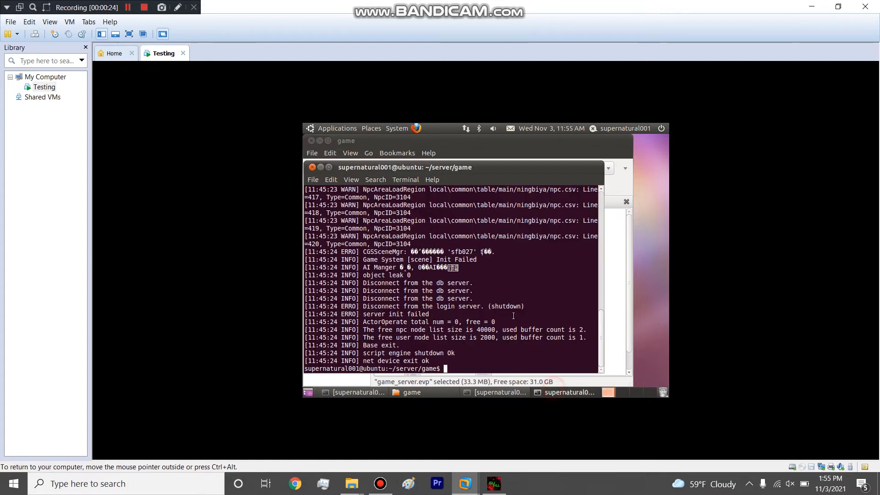
Step: Run ./game_server from ~/server/game in the Ubuntu VM
type("./game_server")
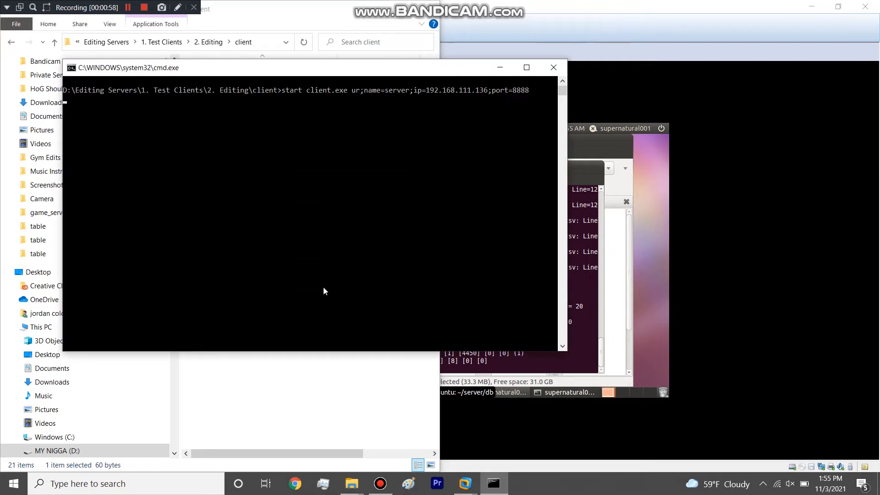
Step: Navigate File Explorer to game_server > local > malay_gb > language
left_click(554, 67)
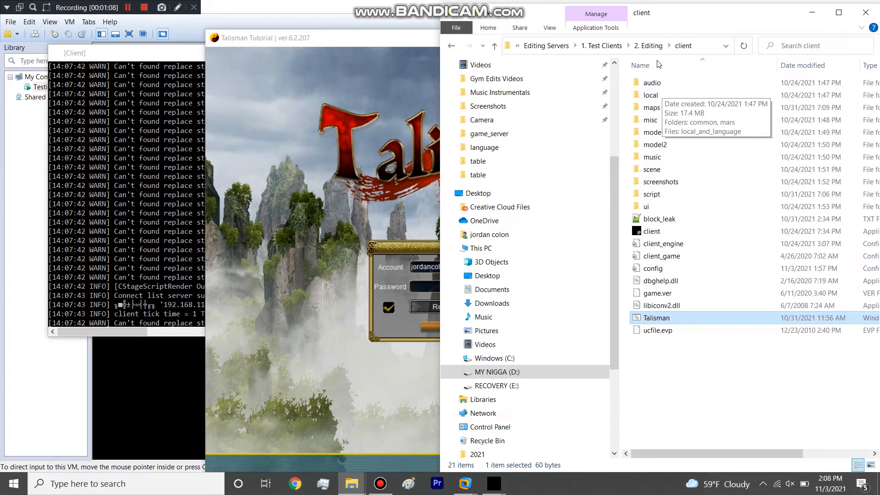
left_click(647, 46)
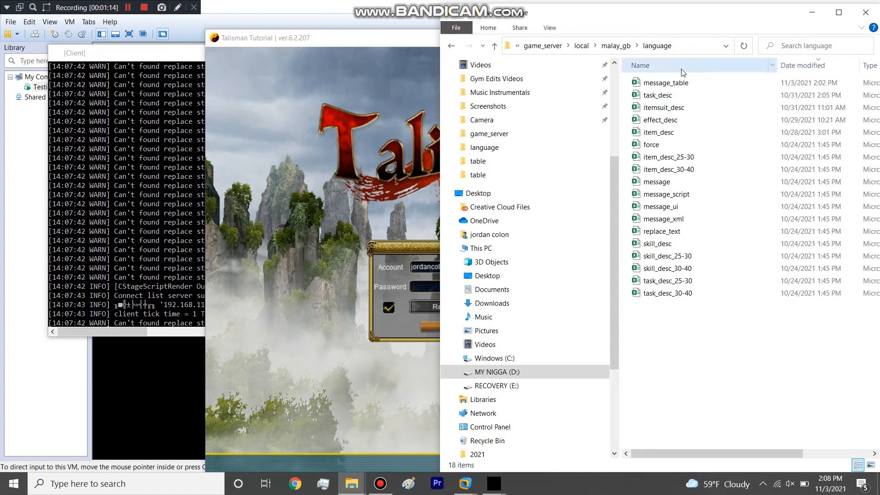
left_click(658, 95)
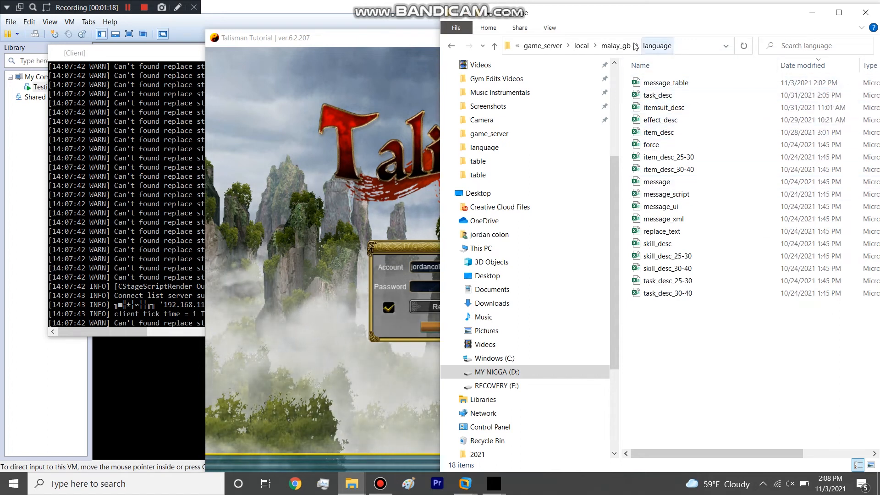
Step: Open message_table.csv in Excel, scroll down and maximize the window
double_click(666, 83)
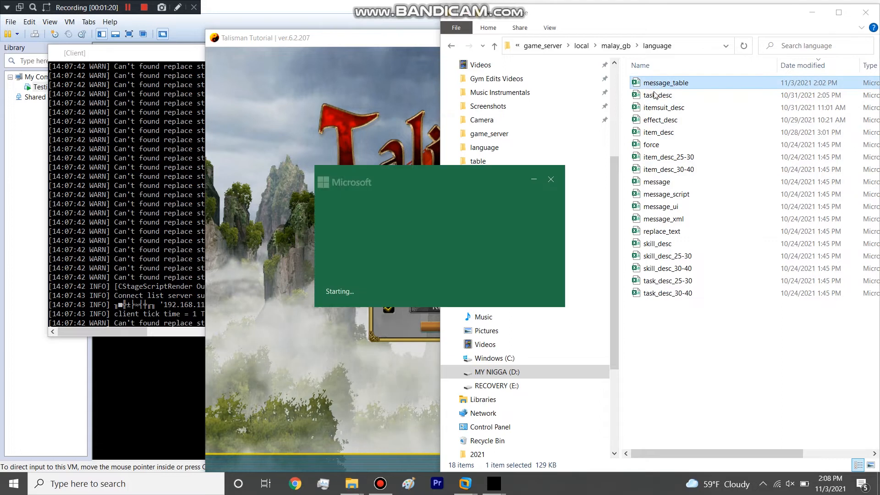
double_click(666, 83)
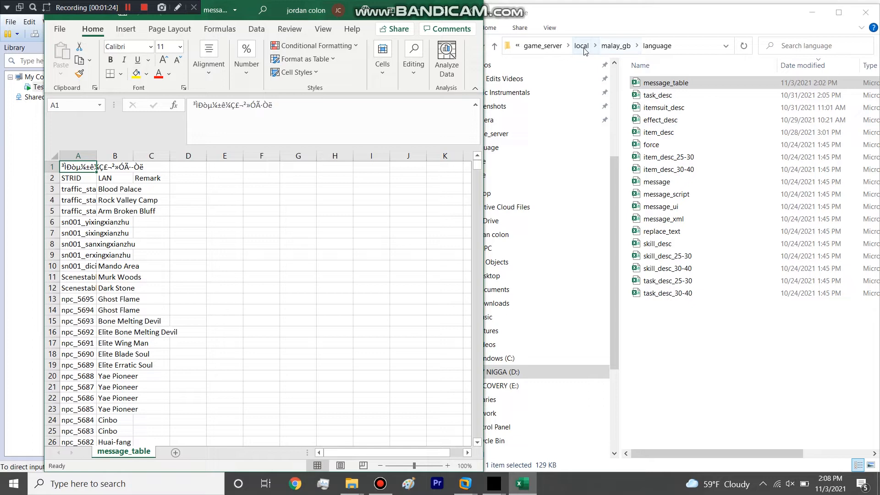
mouse_move(468, 171)
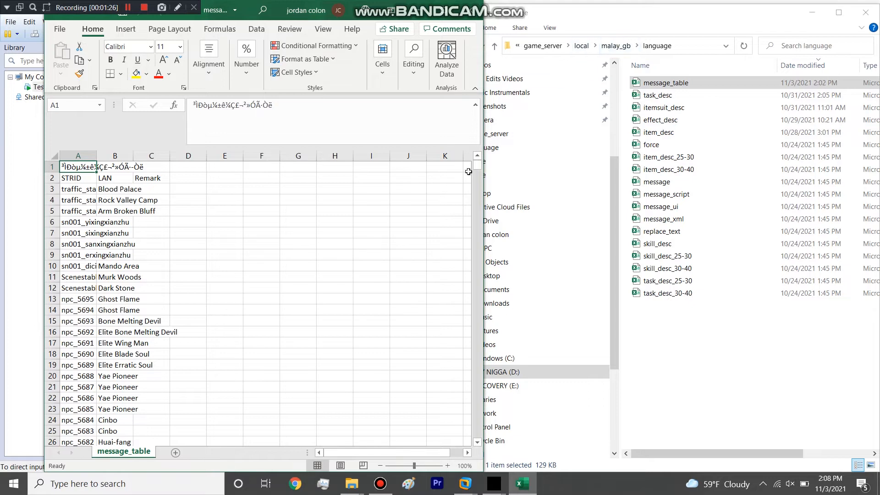
scroll("down", 3)
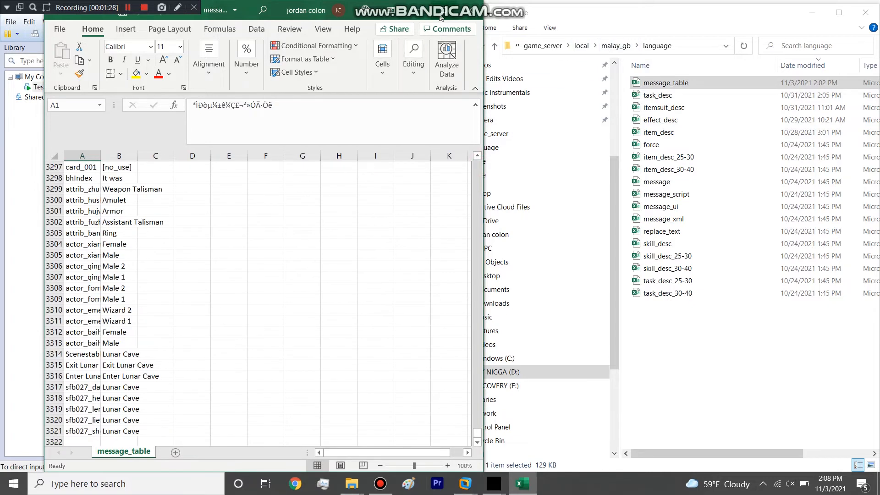
left_click(840, 11)
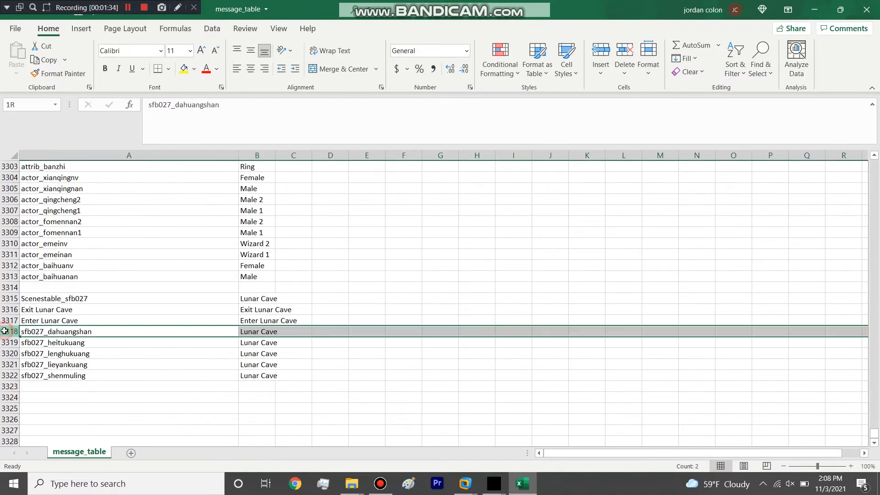
Step: Widen columns A and B and inspect the sfb027 Lunar Cave entries
left_click(71, 331)
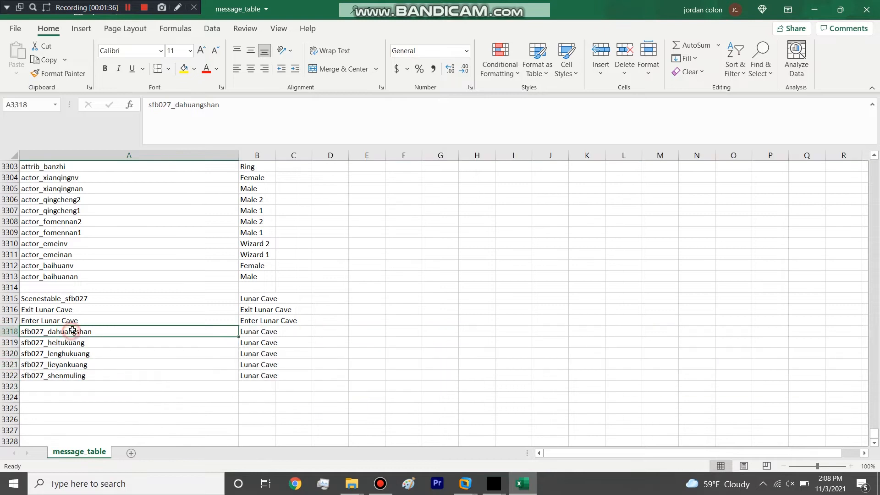
left_click_drag(72, 331, 66, 375)
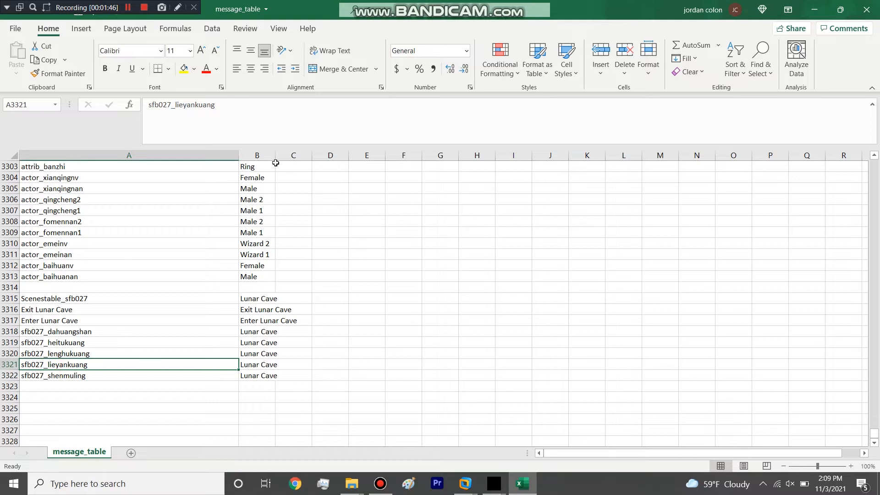
left_click_drag(257, 331, 292, 376)
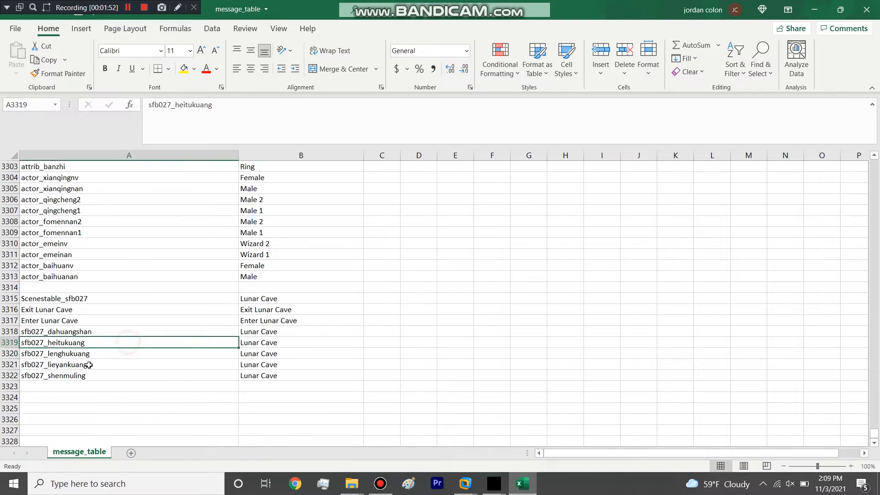
left_click(78, 356)
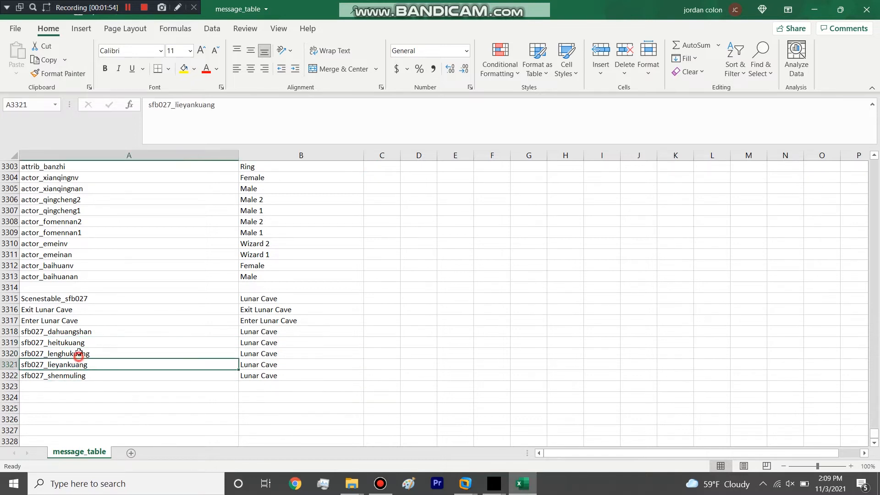
left_click(69, 353)
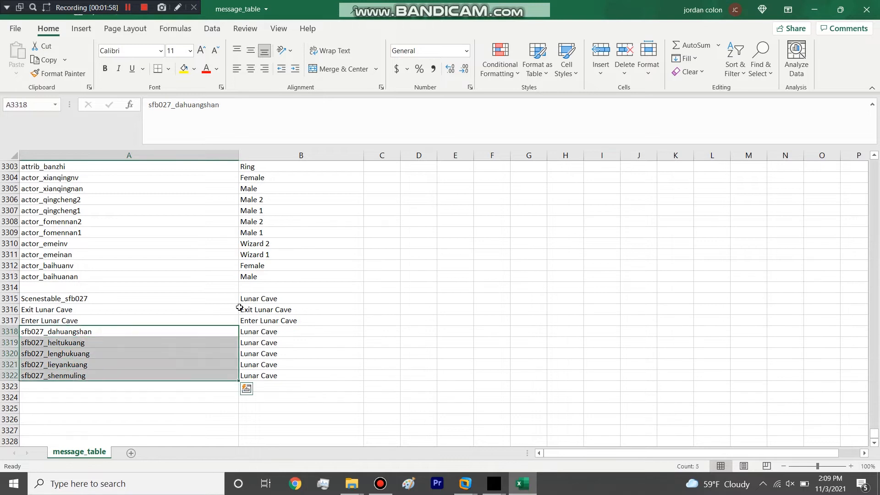
left_click(301, 331)
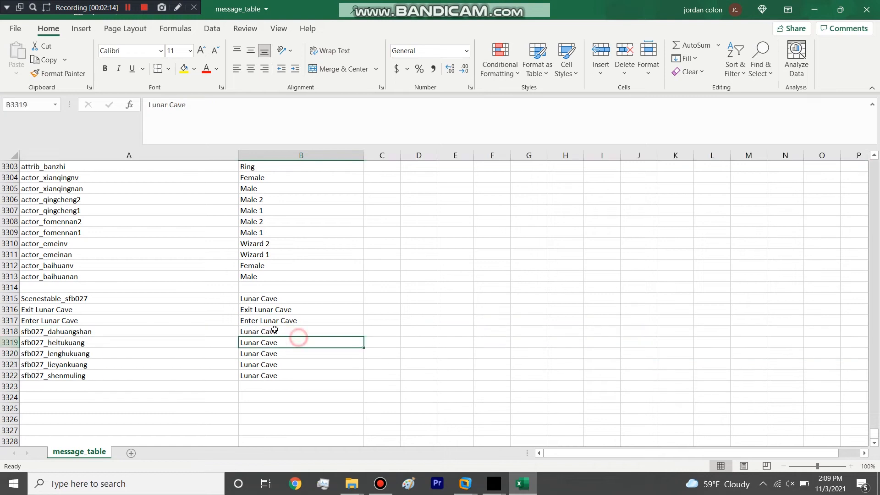
left_click(301, 331)
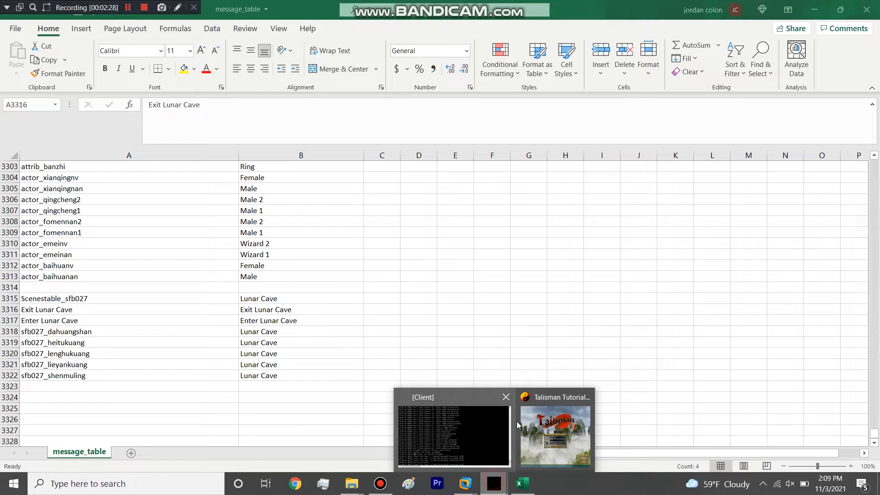
Step: Log into Talisman with the password and close Excel with Don't Save
left_click(555, 437)
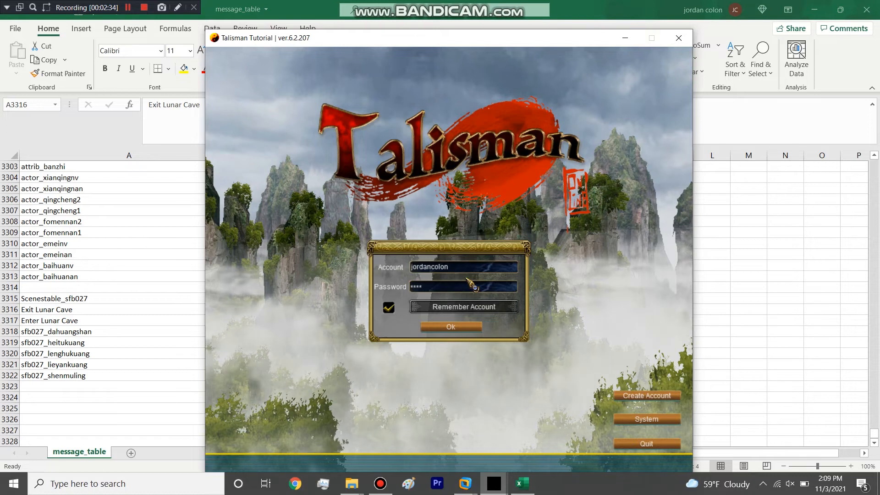
left_click(451, 327)
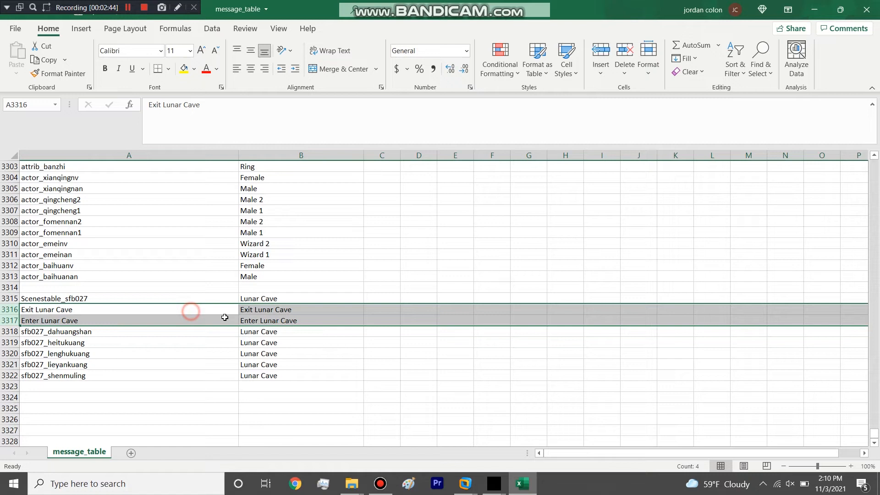
left_click(10, 298)
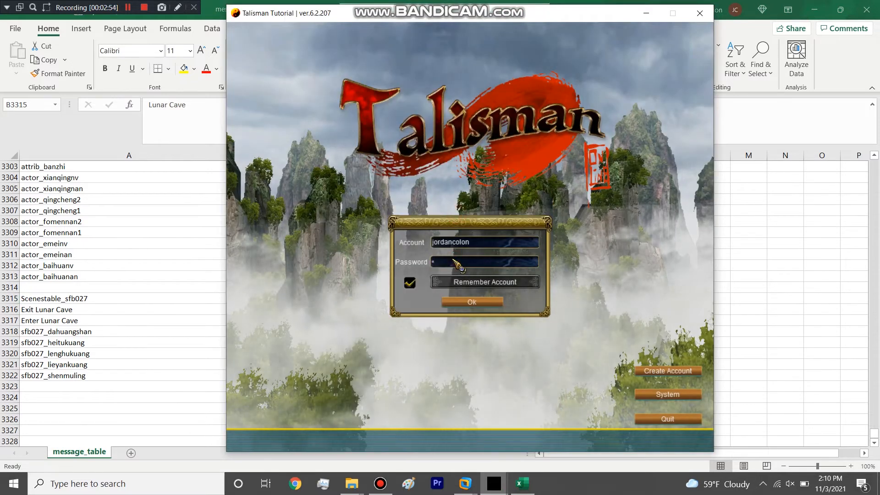
left_click(471, 302)
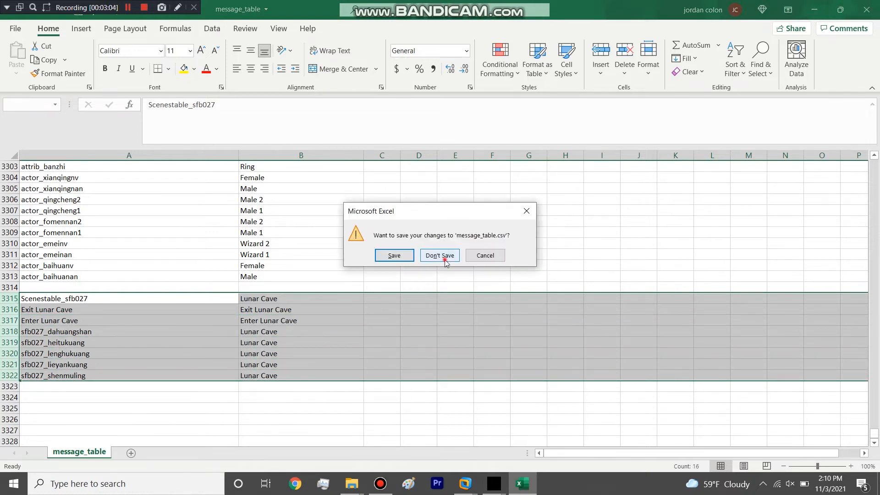
left_click(439, 255)
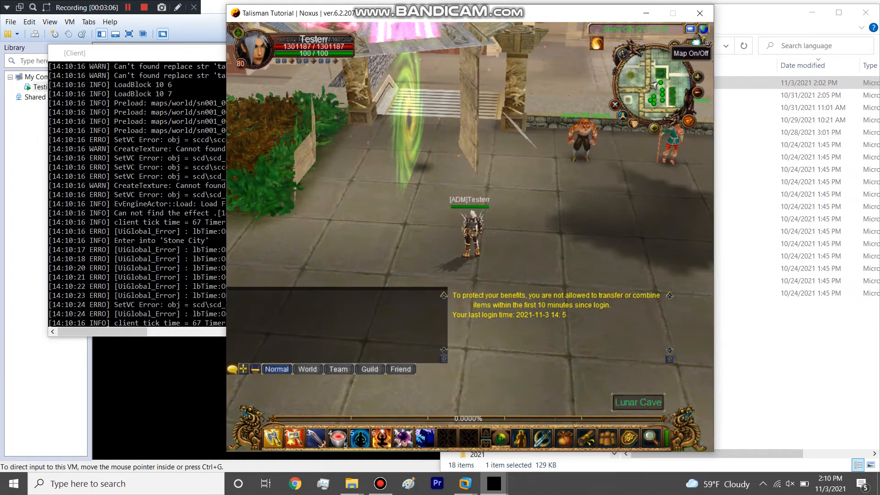
Step: Teleport to Lunar Cave via the traffic_station option and close the NPC dialogue
left_click(638, 402)
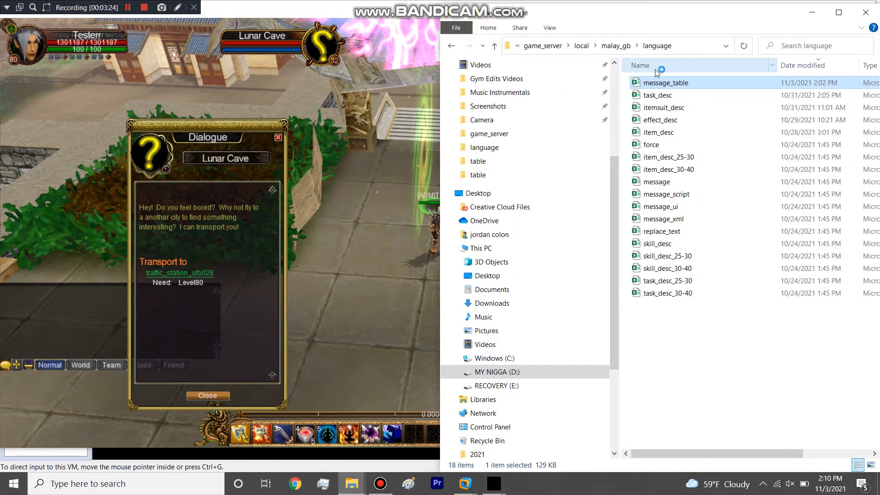
double_click(666, 83)
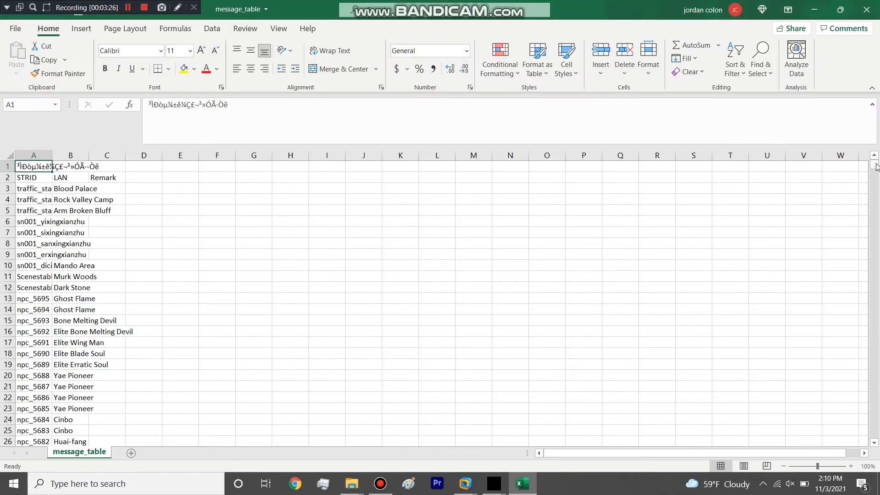
scroll("down", 3)
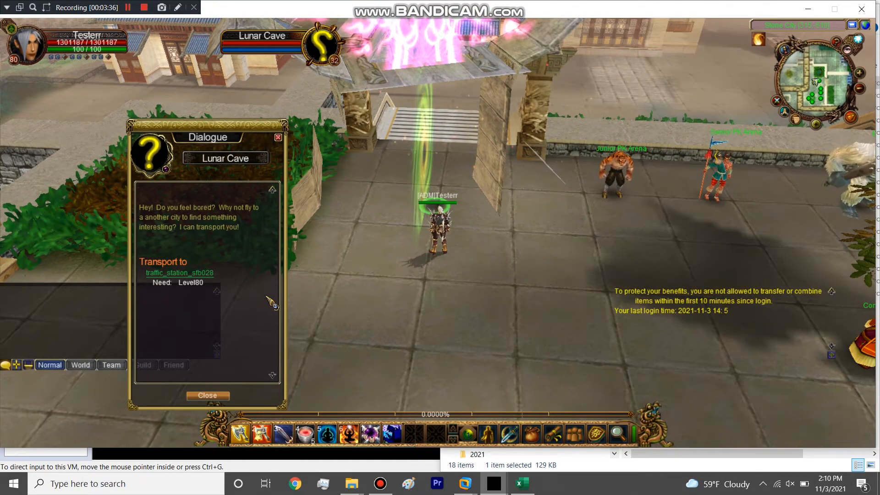
left_click(160, 273)
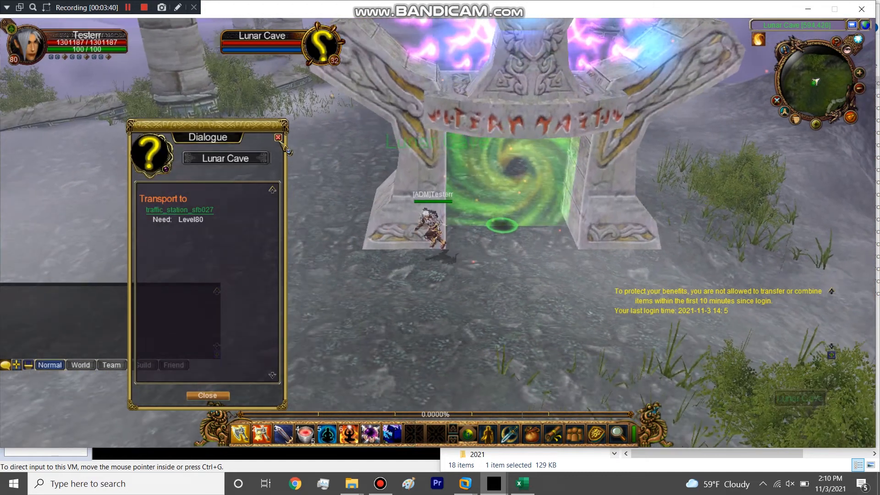
left_click(278, 136)
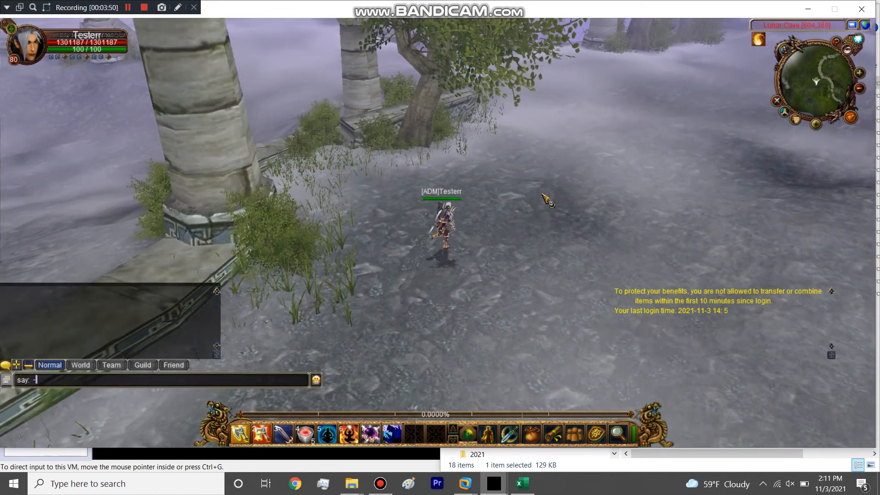
Step: Enter GM commands listitem and -additem for the Purple Charming Sword (+45%)
type("listitem")
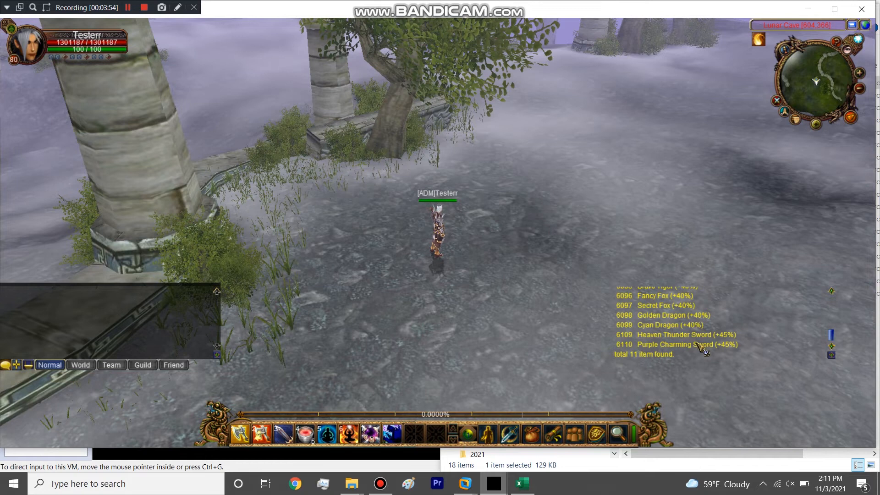
type("-additem 6")
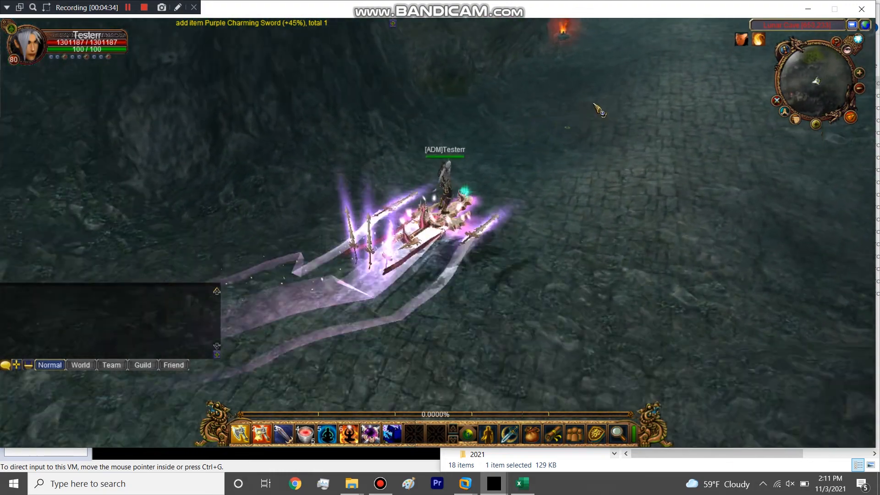
Step: Walk the character deeper into Lunar Cave toward the lava-lit area
left_click(582, 73)
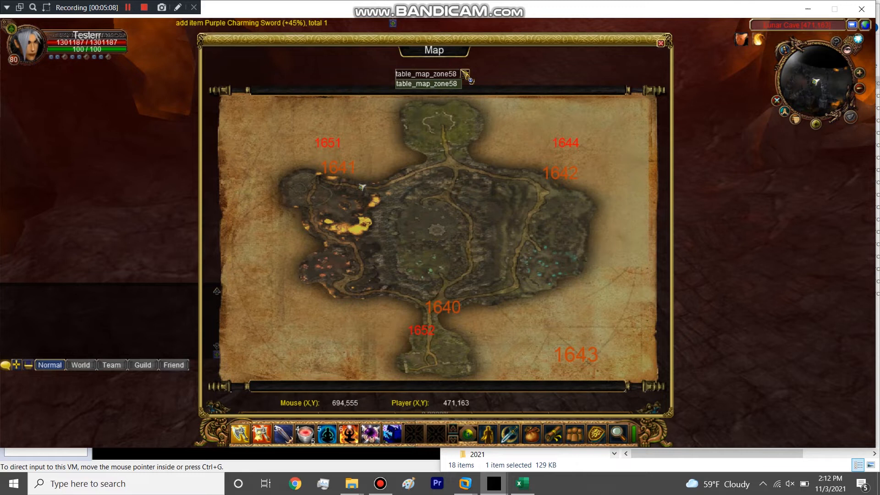
mouse_move(458, 90)
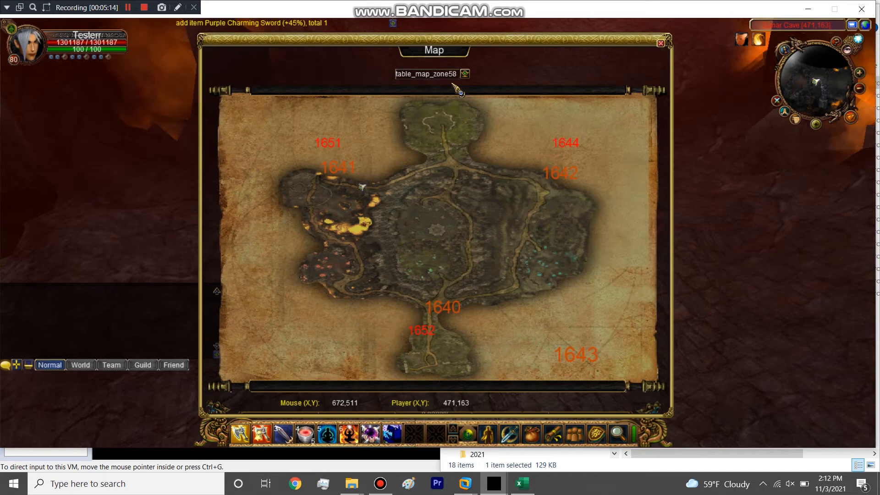
mouse_move(444, 110)
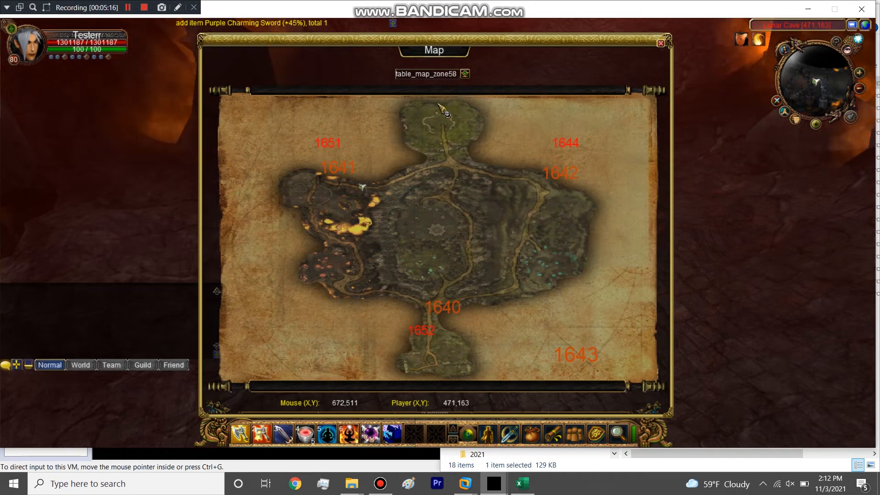
mouse_move(326, 194)
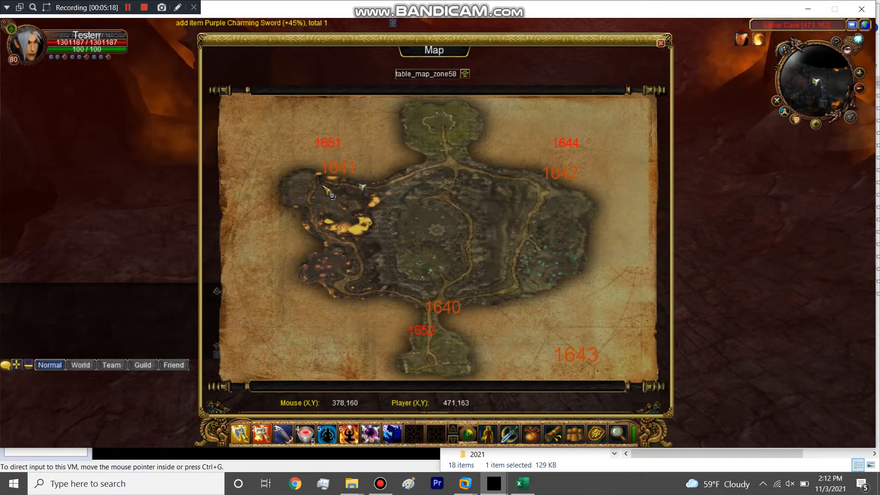
mouse_move(453, 116)
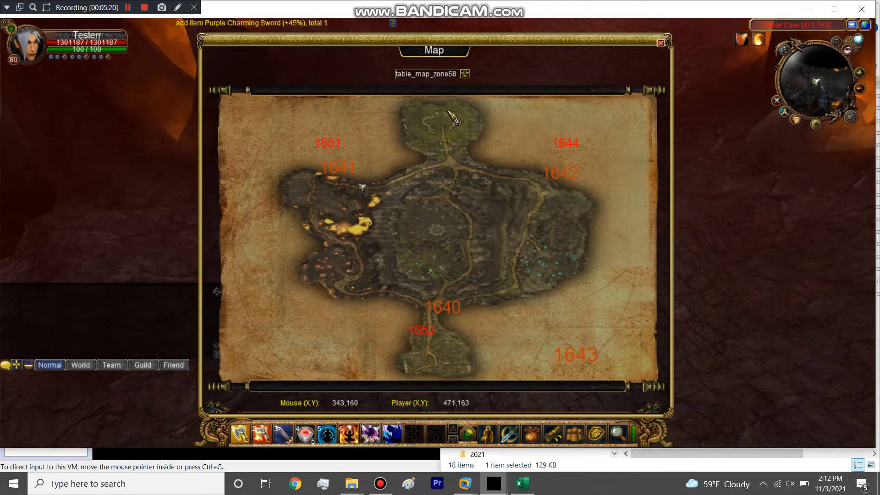
mouse_move(423, 340)
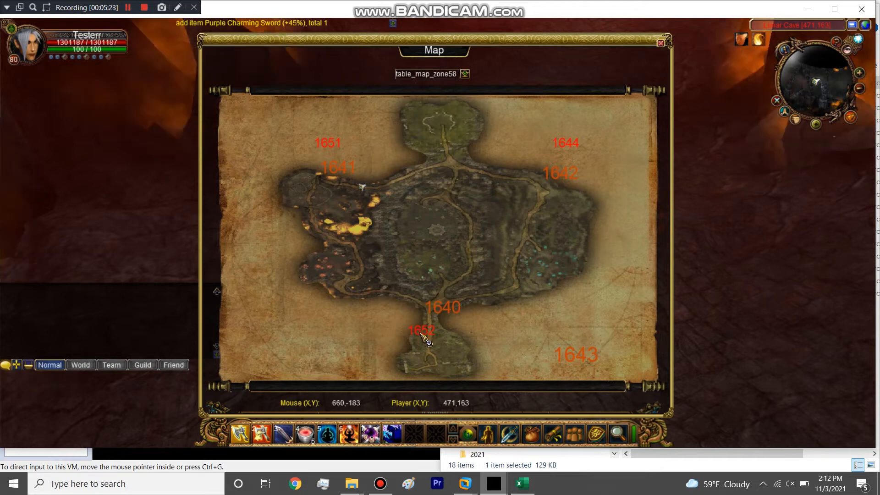
mouse_move(446, 116)
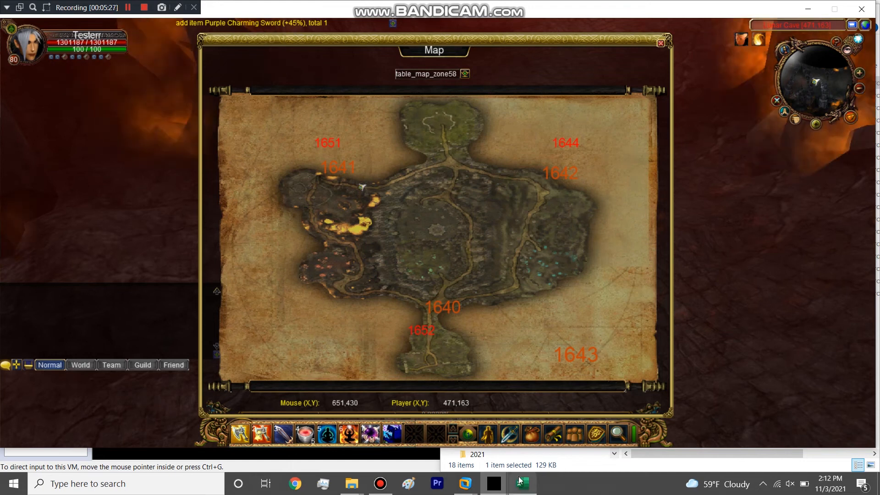
mouse_move(412, 111)
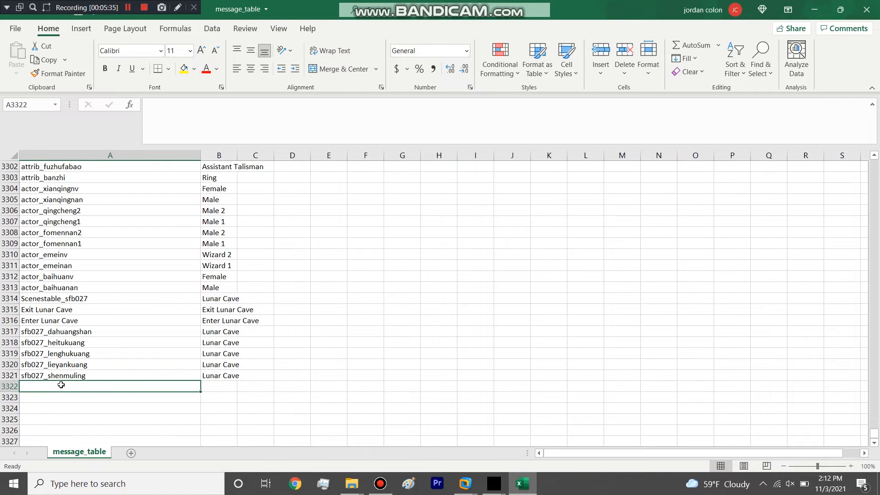
Step: Review the message_table Lunar Cave and sfb027 rows 3314–3321
left_click(110, 155)
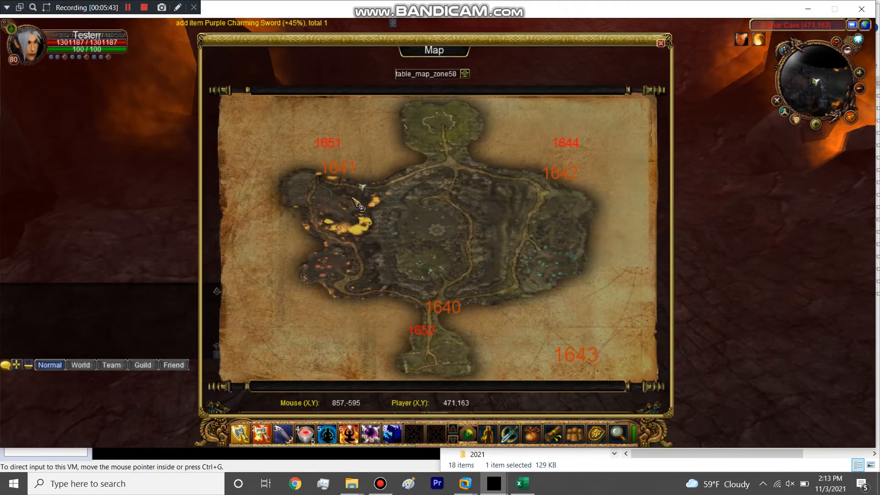
mouse_move(306, 189)
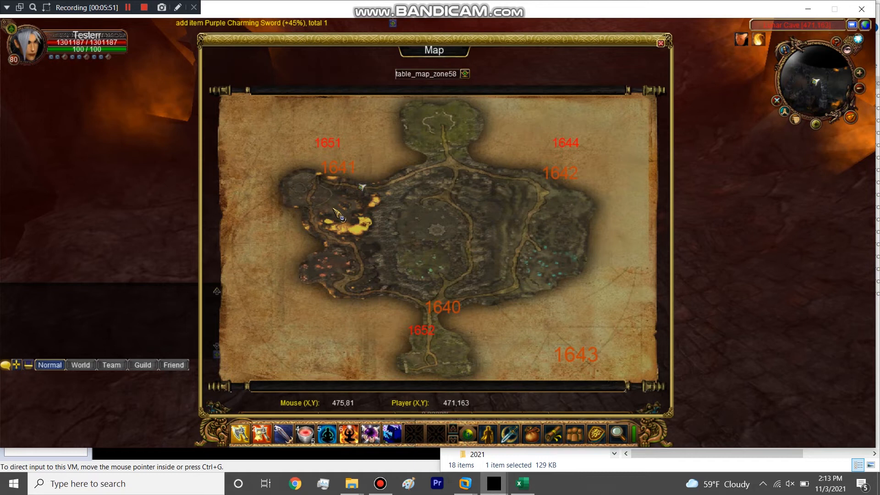
mouse_move(353, 218)
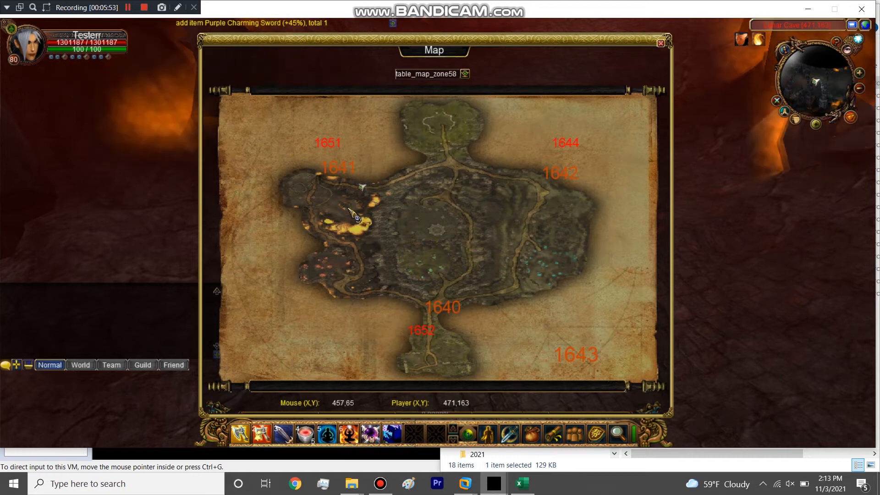
mouse_move(352, 195)
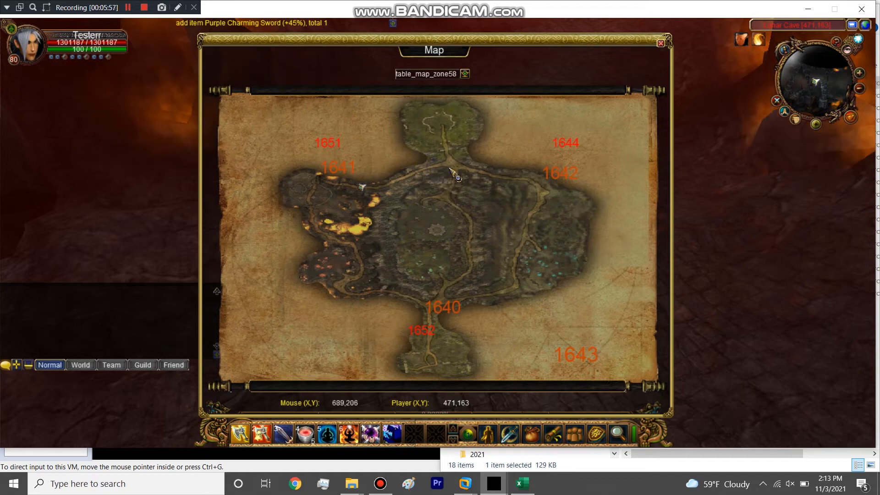
Step: Auto-path to a chosen spot on the Lunar Cave map
left_click(451, 171)
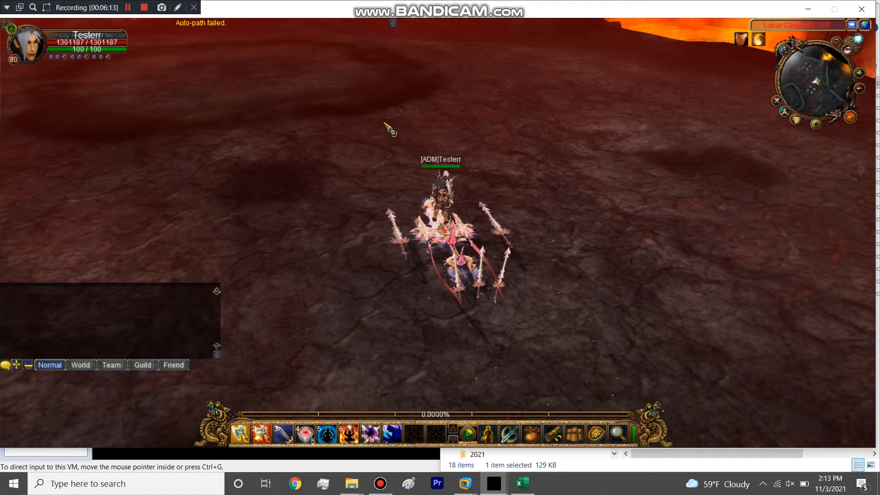
Step: Reopen the Lunar Cave area map and type '-moveto 637' in chat
left_click(618, 435)
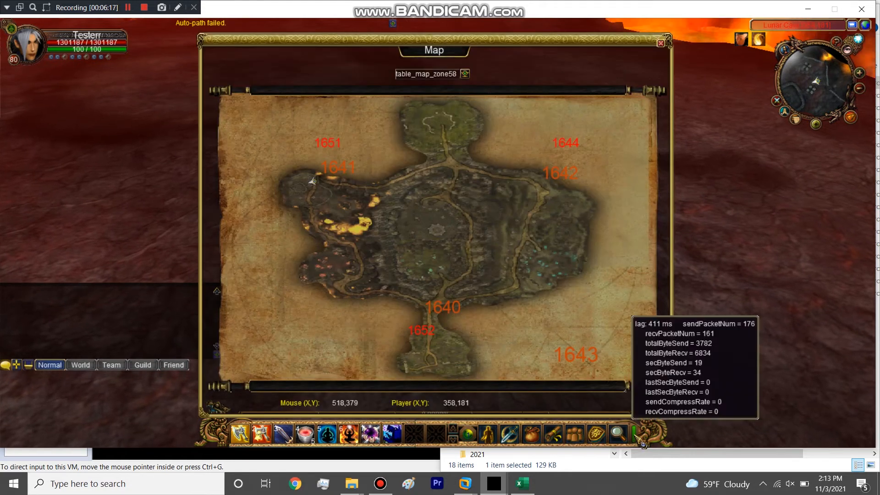
mouse_move(220, 231)
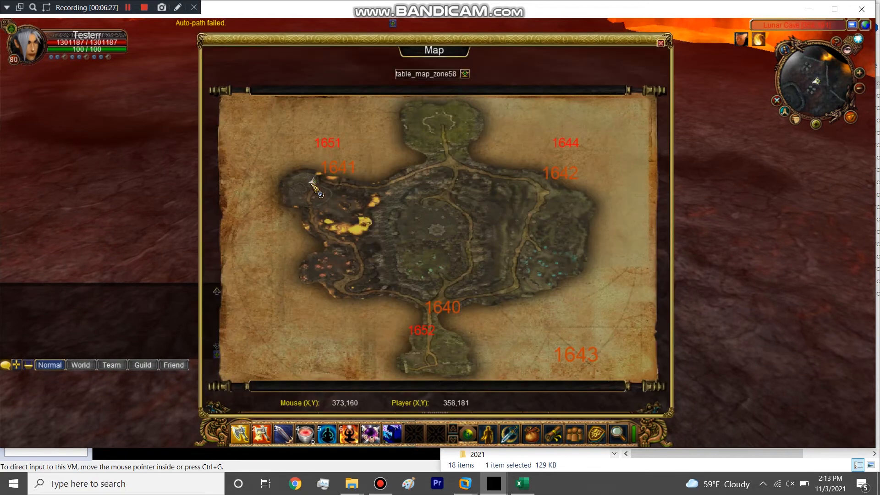
mouse_move(457, 135)
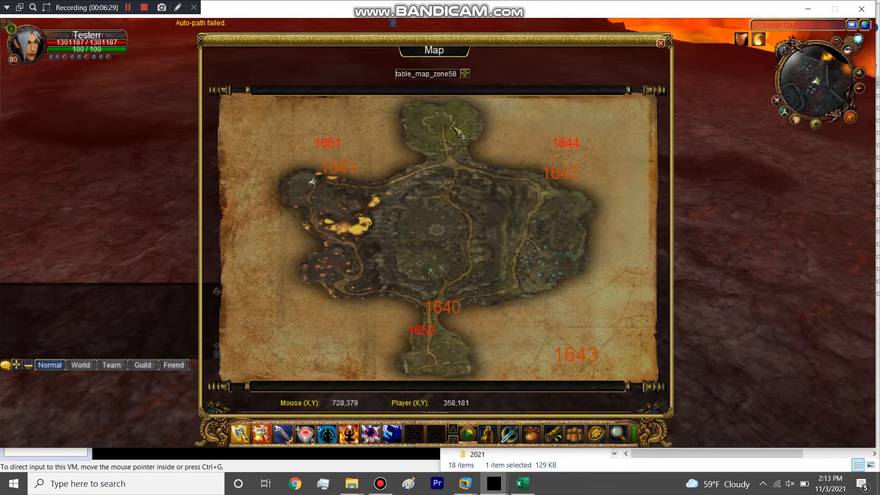
mouse_move(457, 186)
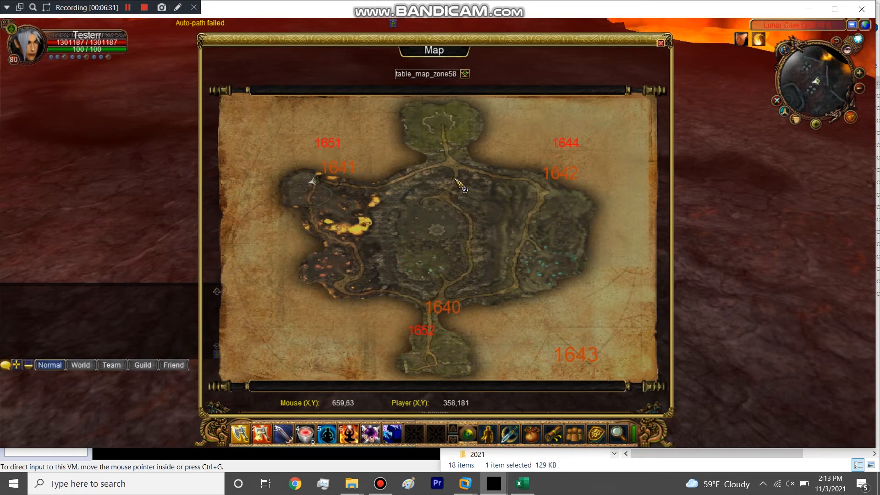
mouse_move(443, 114)
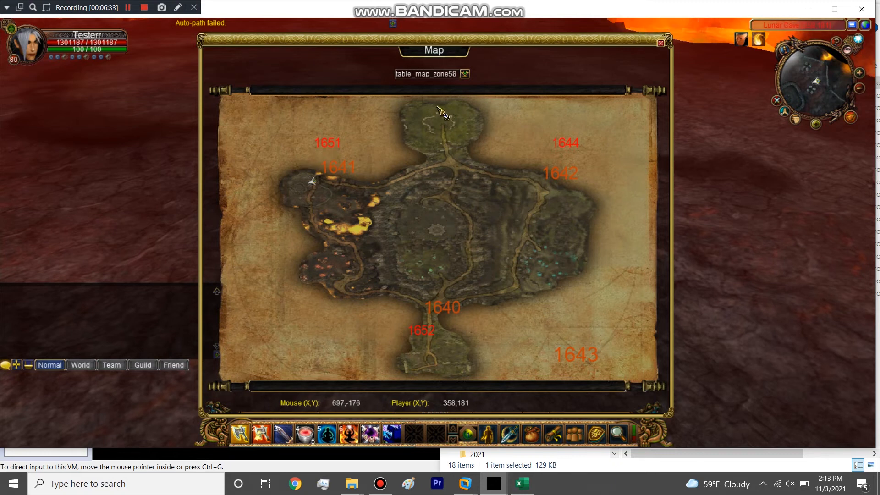
mouse_move(458, 216)
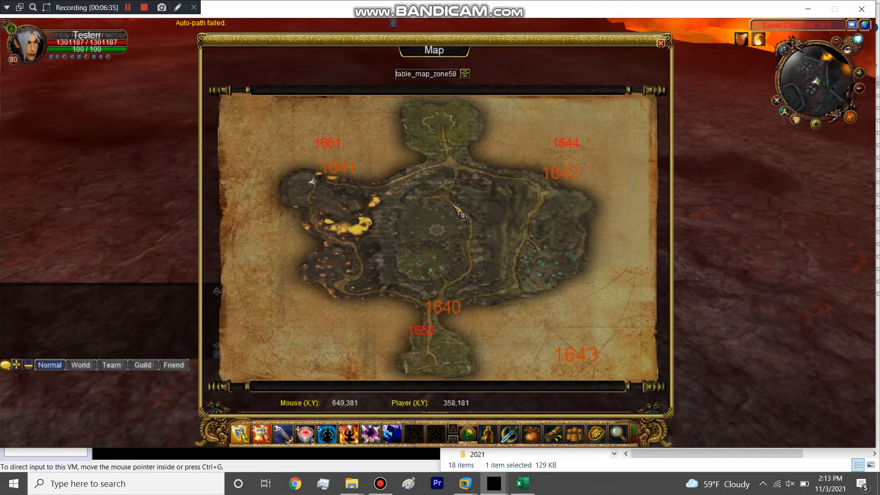
mouse_move(457, 293)
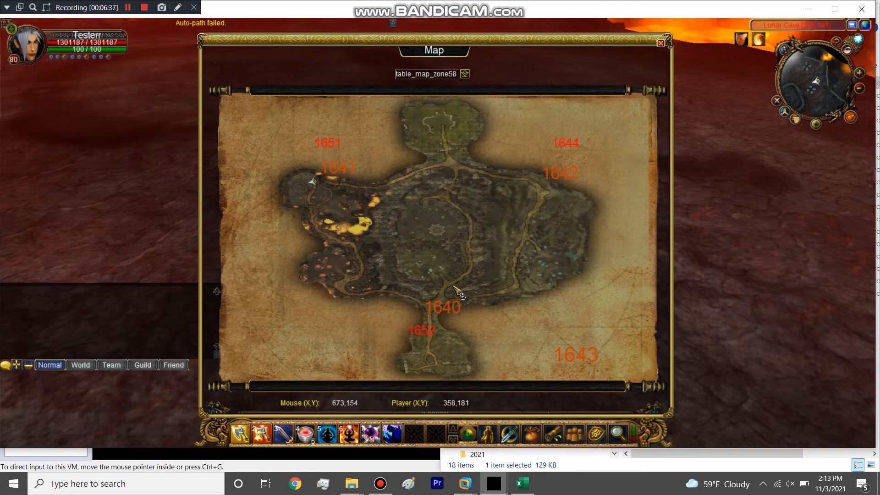
mouse_move(434, 379)
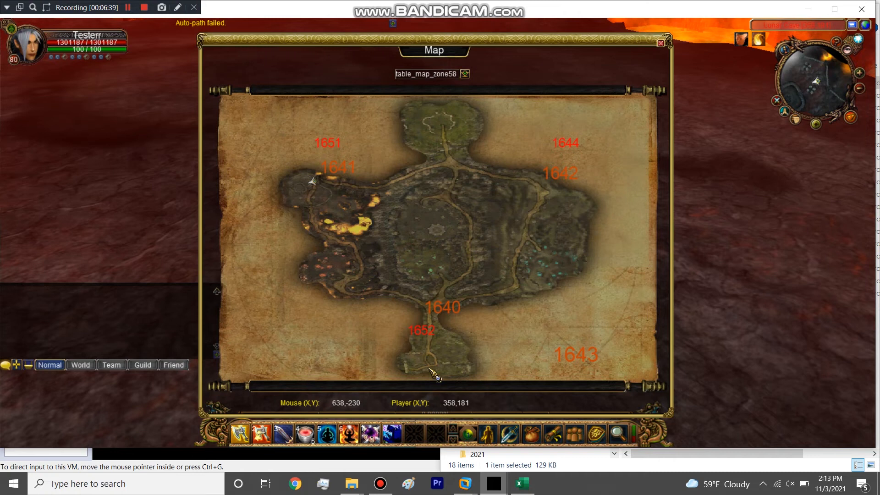
mouse_move(429, 366)
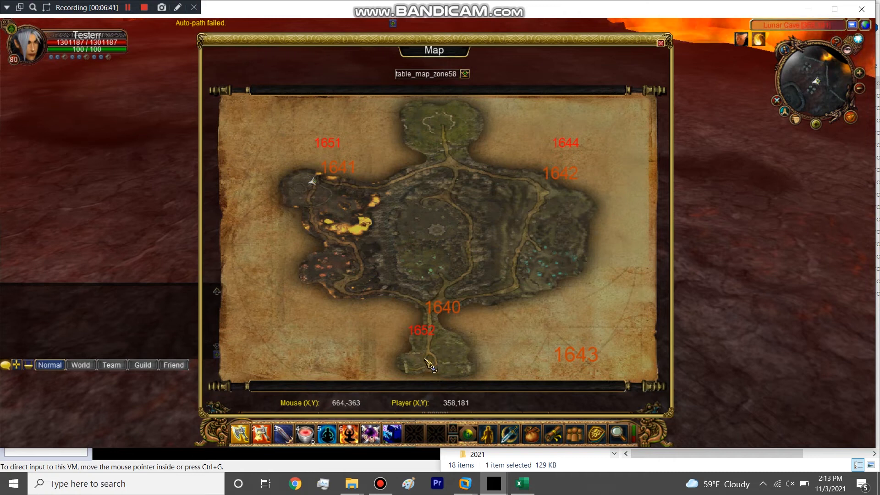
mouse_move(440, 130)
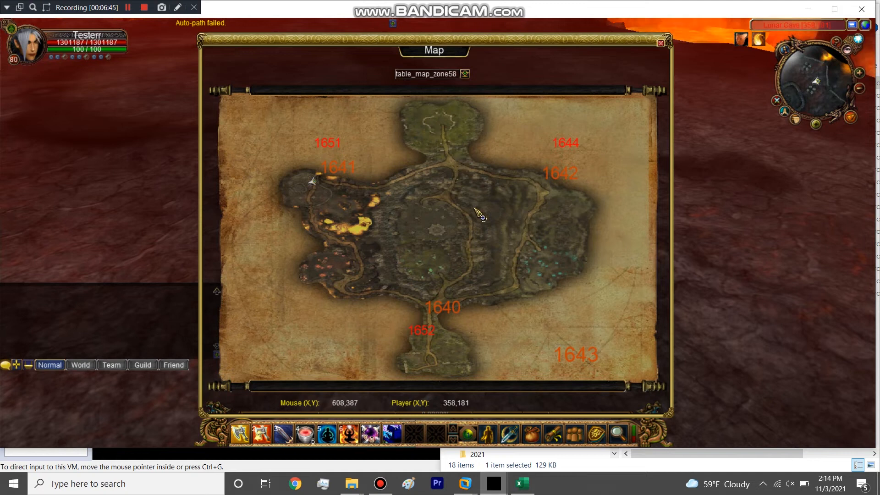
mouse_move(351, 265)
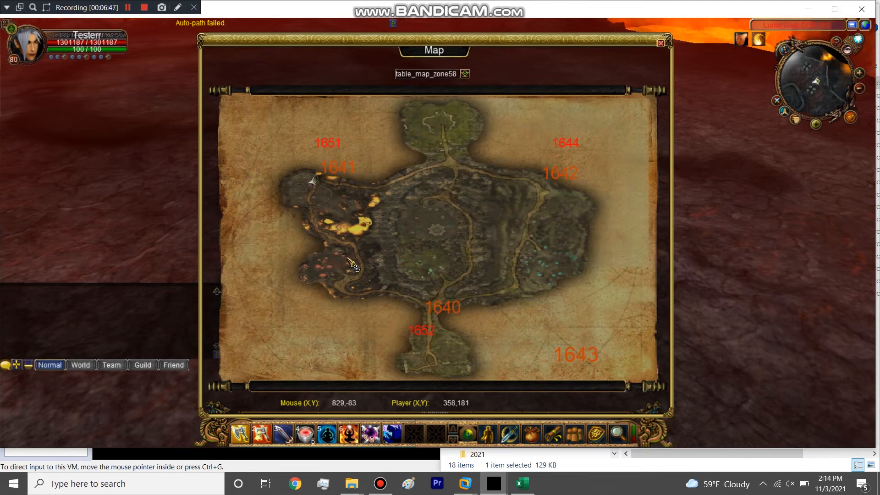
mouse_move(439, 363)
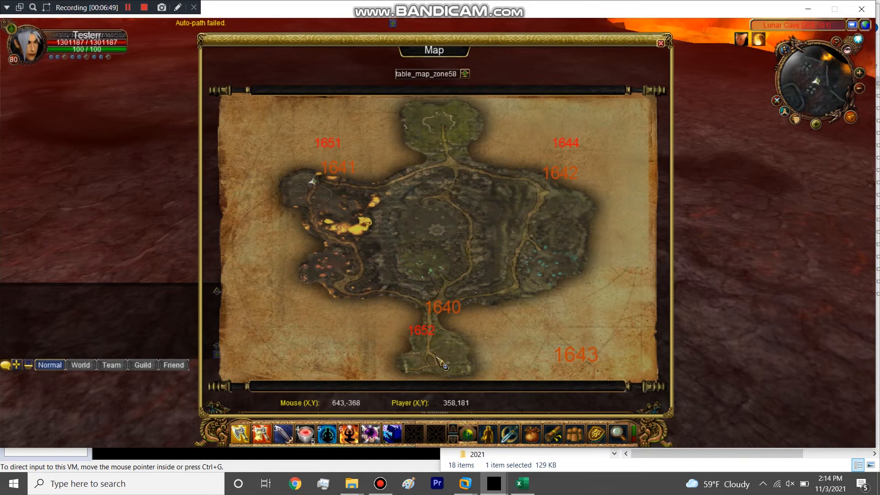
mouse_move(443, 328)
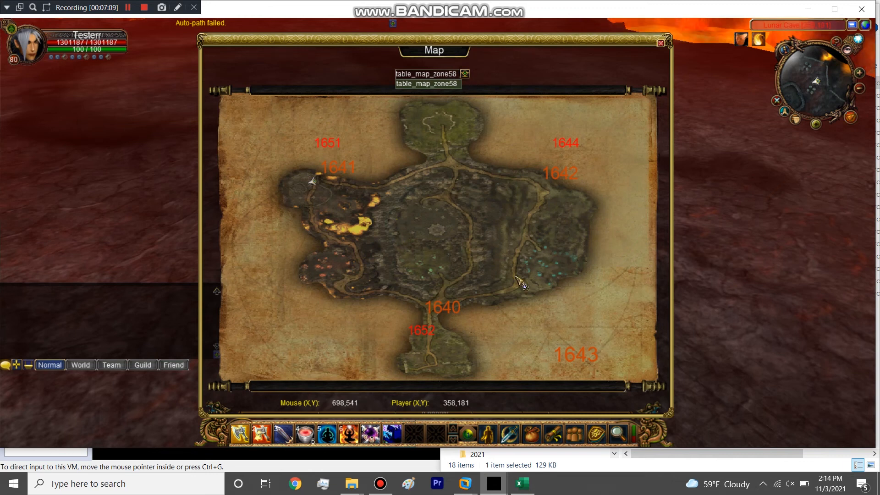
mouse_move(551, 273)
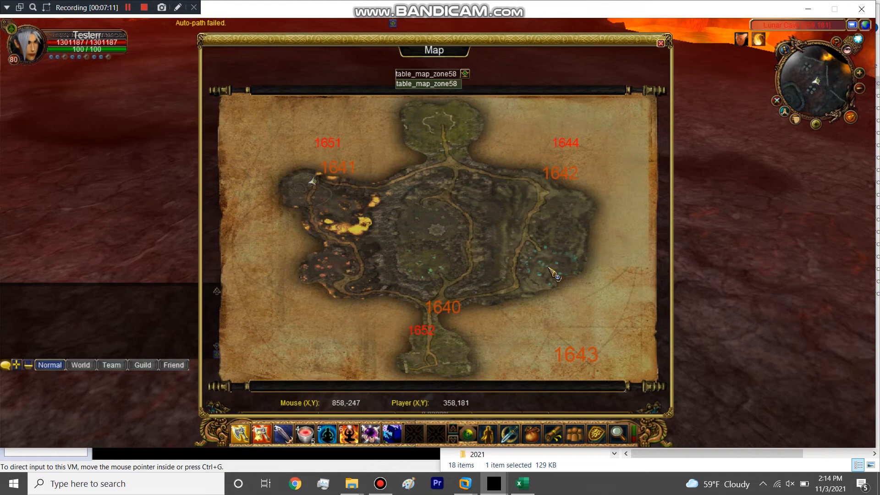
mouse_move(443, 370)
type("-m")
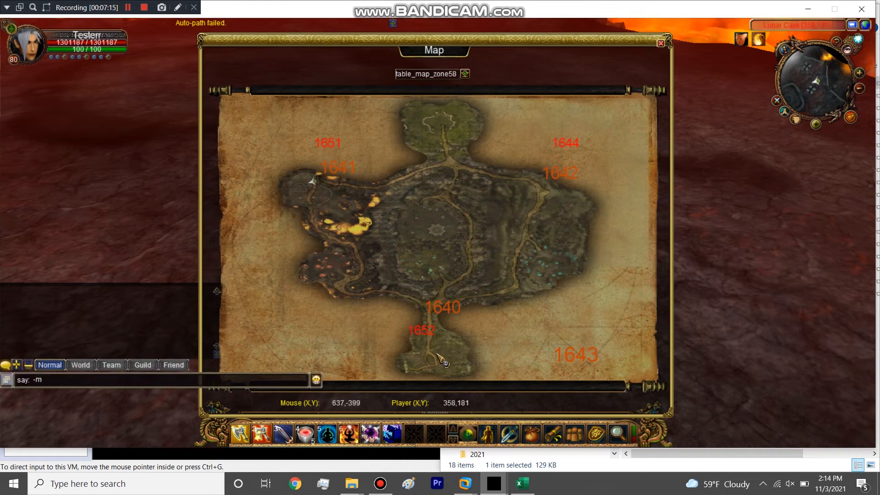
type("oveto 637")
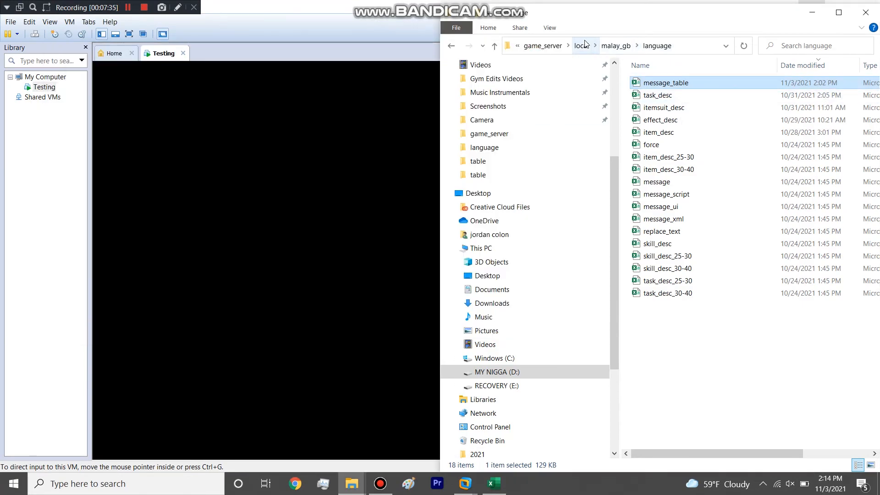
Step: Navigate back to the game_server folder and open the server_game config in Notepad
left_click(581, 44)
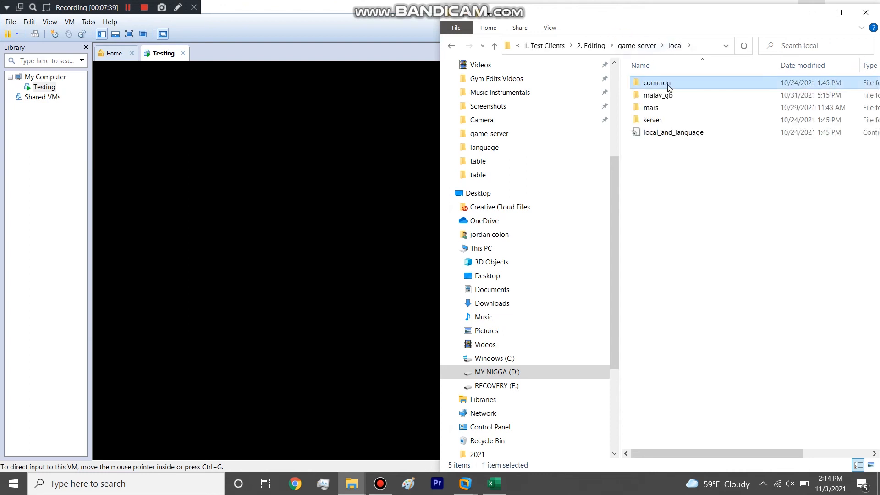
double_click(657, 83)
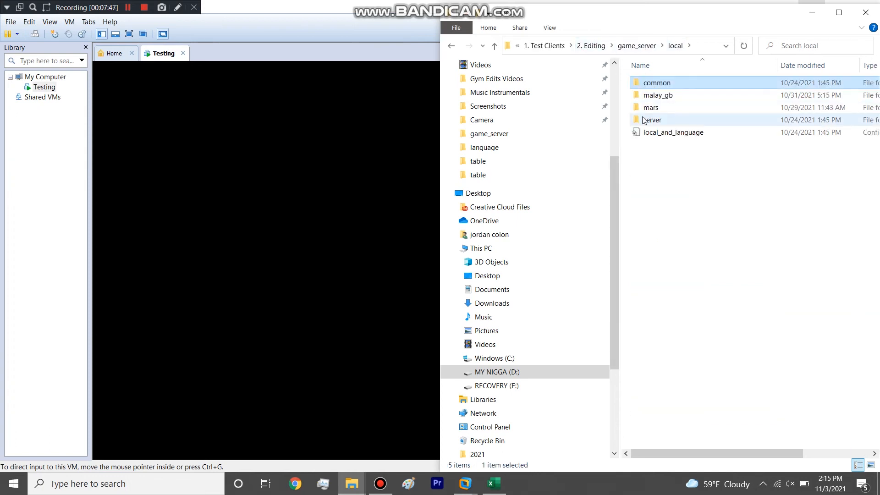
left_click(637, 45)
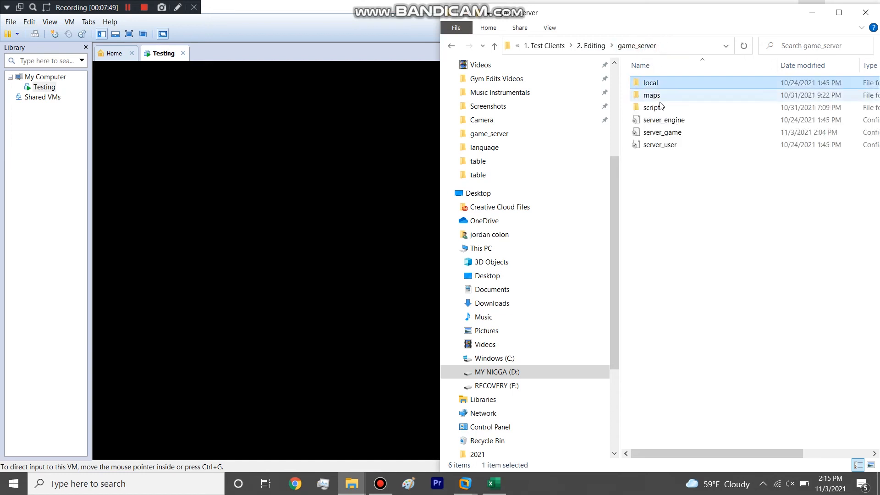
double_click(661, 132)
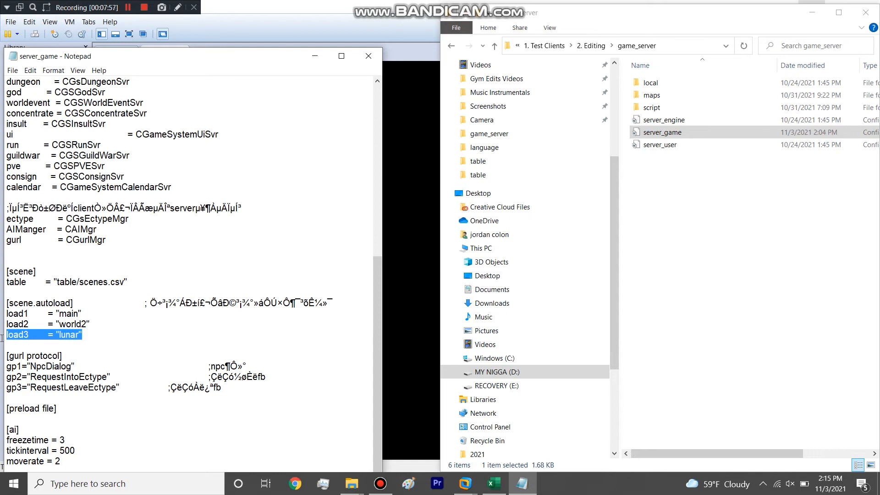
Step: Highlight load3's 'lunar' value, then open the scenes table from local > common
double_click(69, 334)
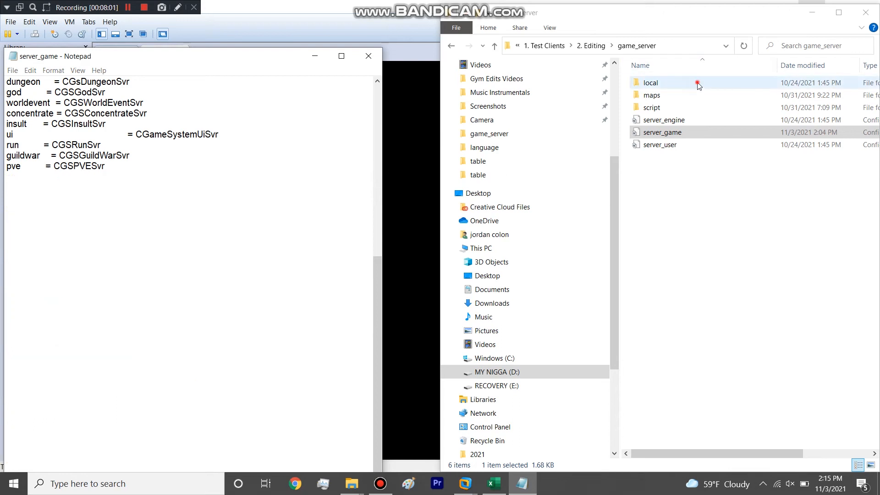
double_click(650, 82)
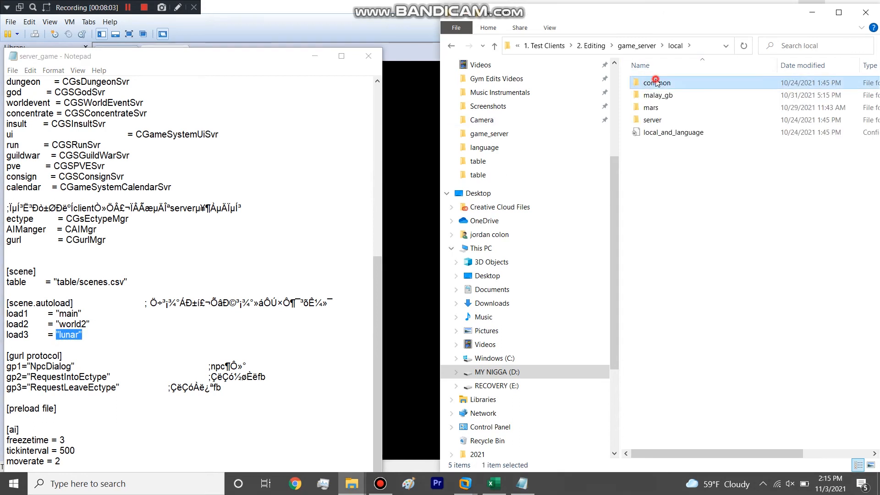
double_click(657, 82)
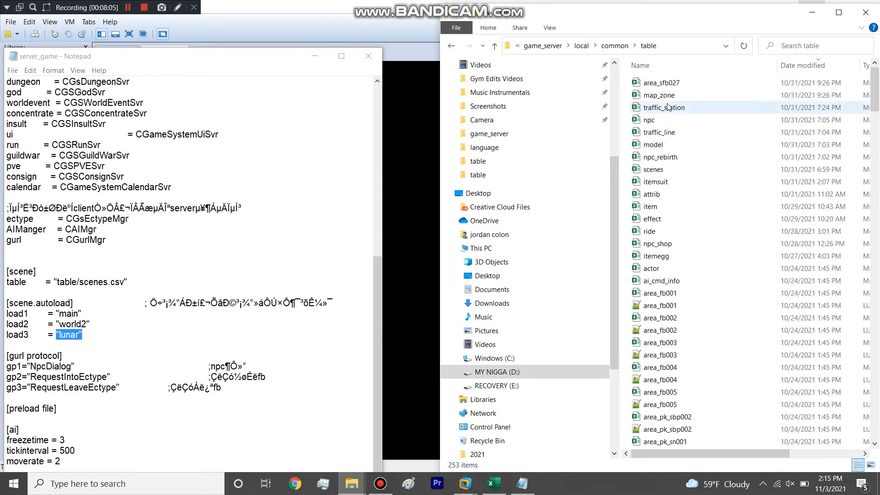
left_click(654, 169)
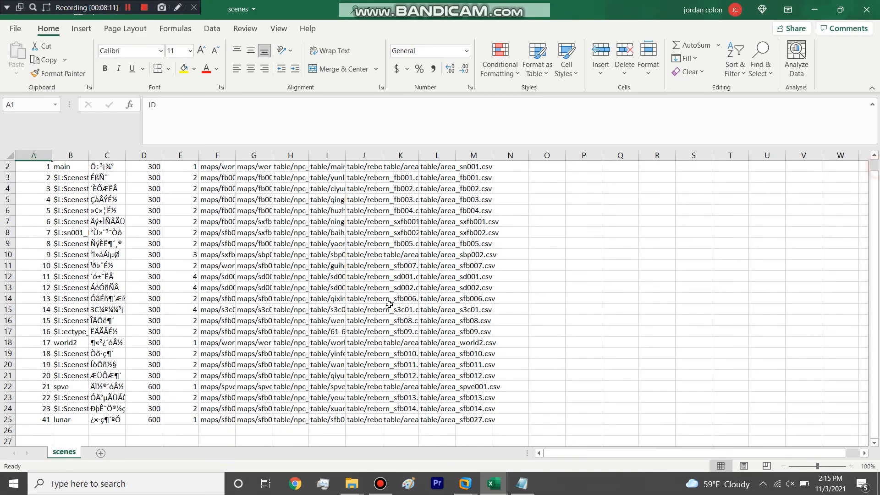
Step: Confirm scenes.csv lists lunar as ID 41 on maps/sfb027, then return to Notepad
left_click(62, 419)
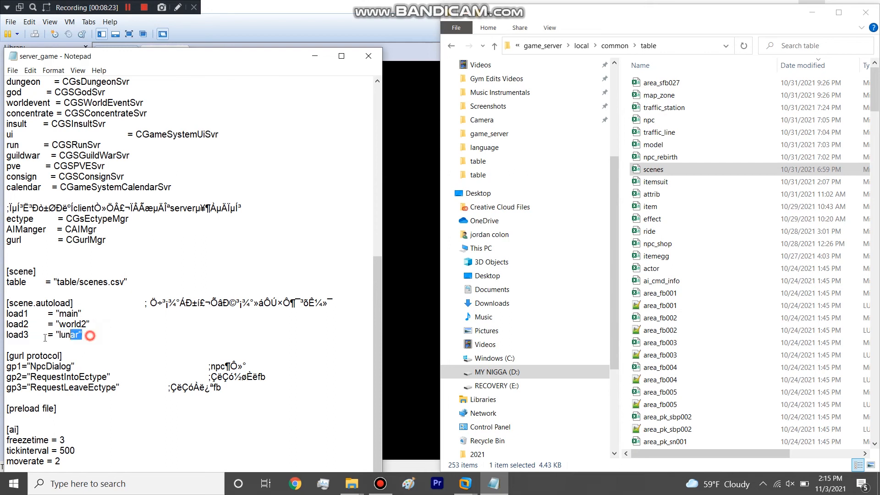
Step: Select the 'lunar' value of load3 in the server_game config
left_click(58, 334)
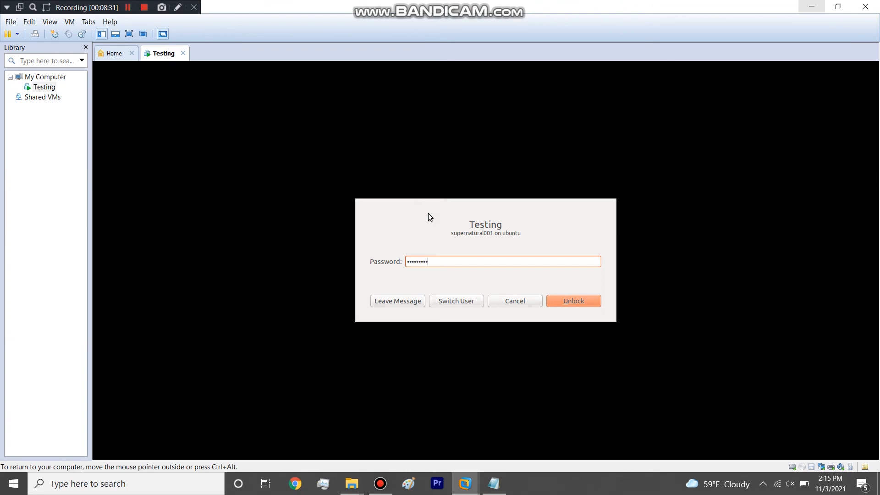
Step: Unlock the Ubuntu VM and mark the CGSSceneMgr sfb027 scene init error line
left_click(573, 301)
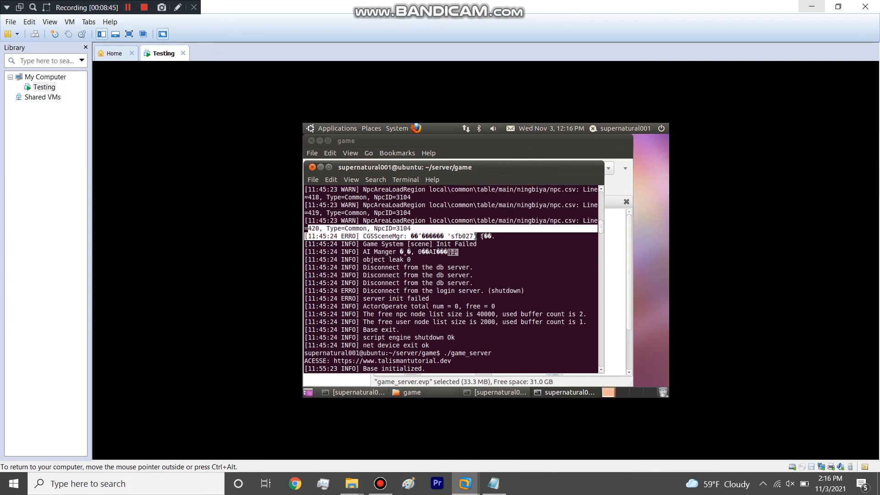
double_click(465, 243)
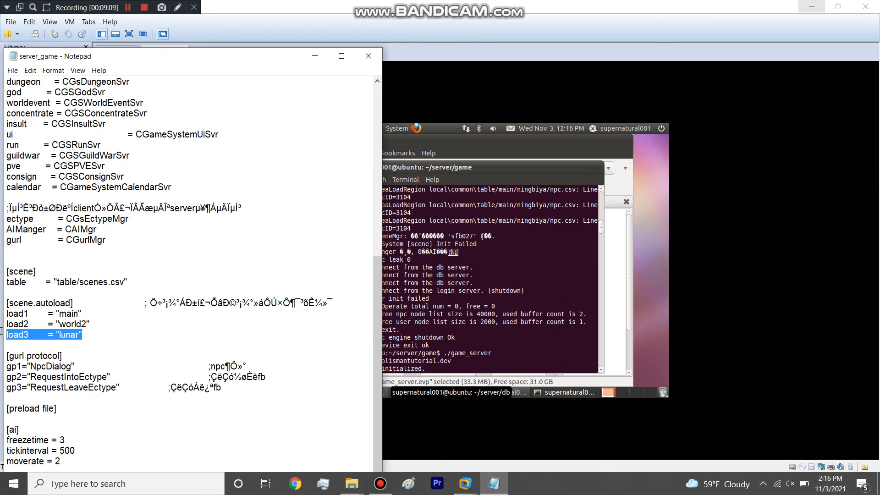
mouse_move(242, 237)
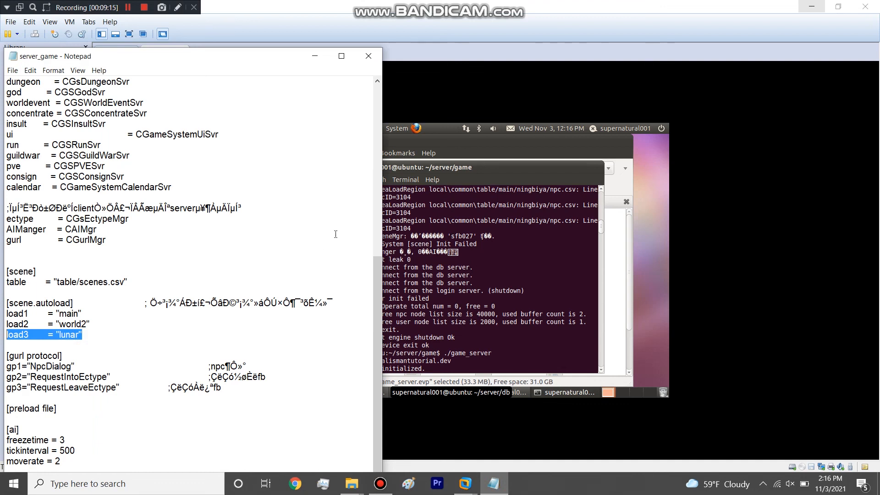
mouse_move(116, 341)
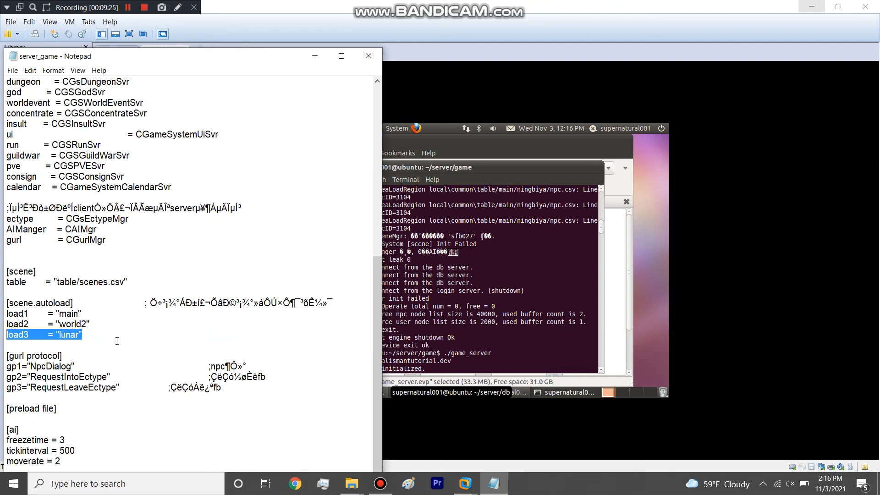
mouse_move(474, 262)
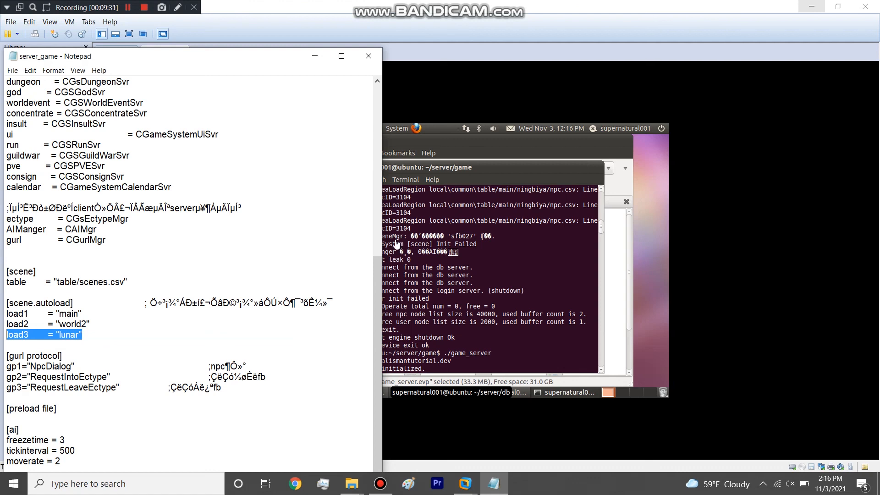
mouse_move(187, 73)
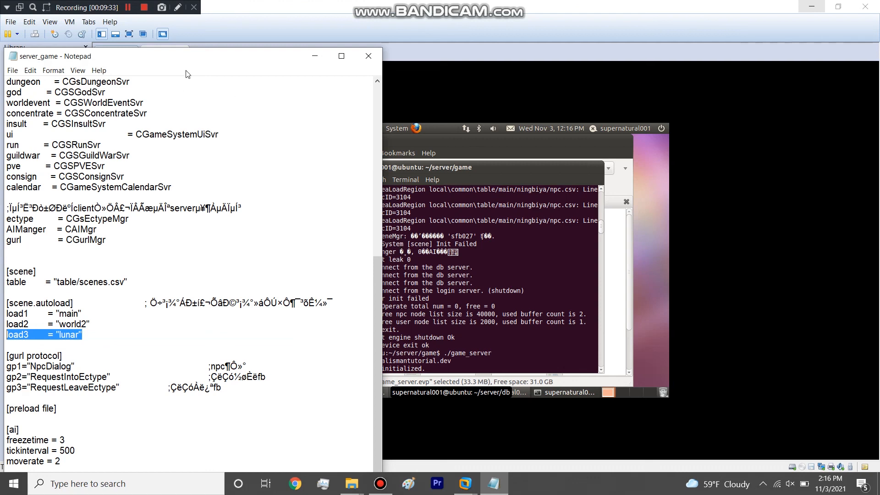